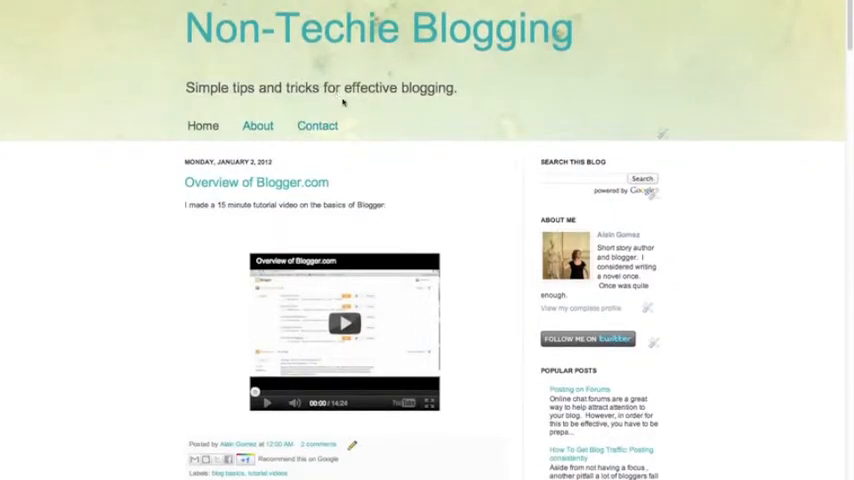
Step: Scroll through the FeedBurner feed page's subscribe options and current posts
scroll(down, 3)
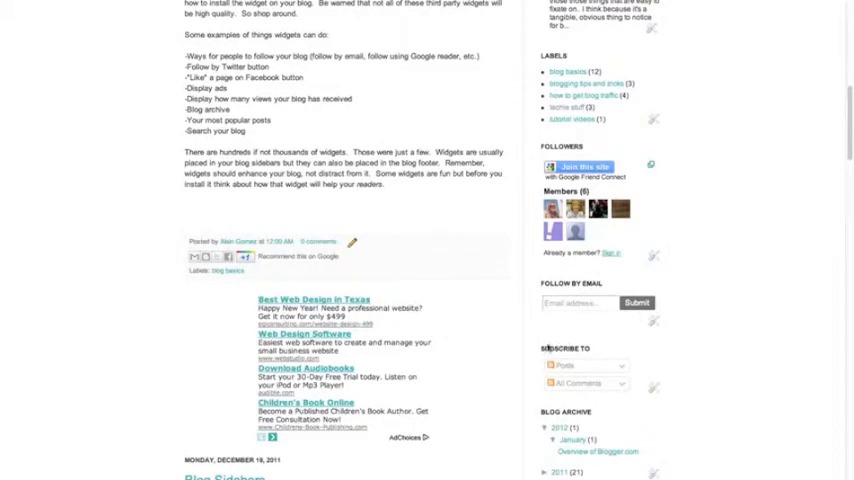
scroll(down, 3)
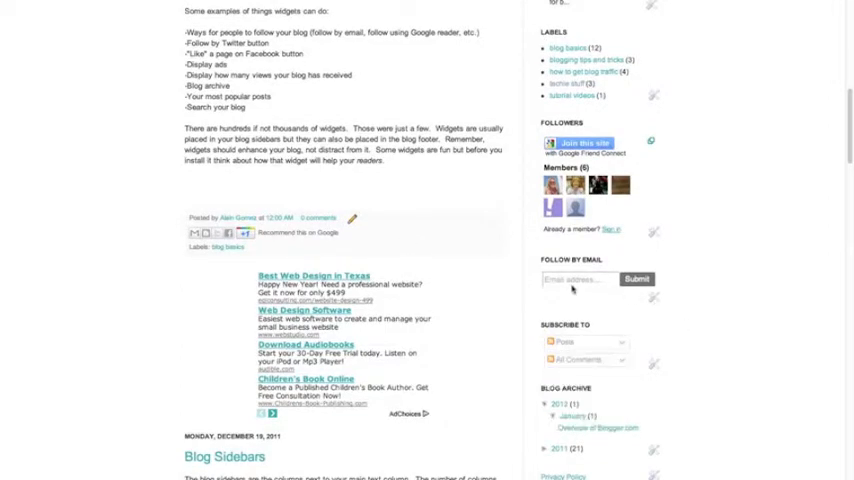
scroll(down, 3)
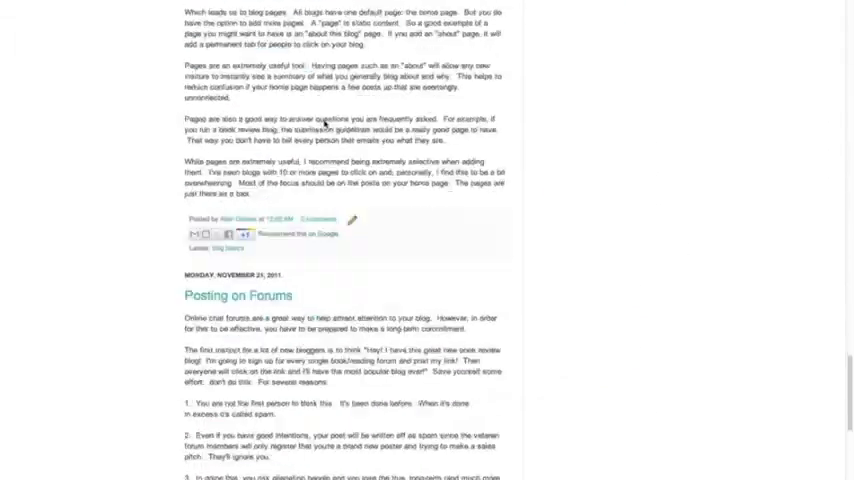
scroll(down, 3)
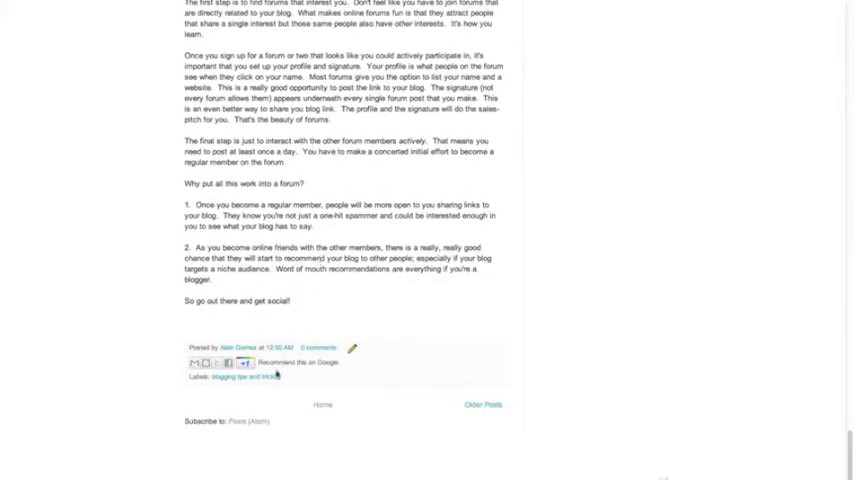
mouse_move(215, 427)
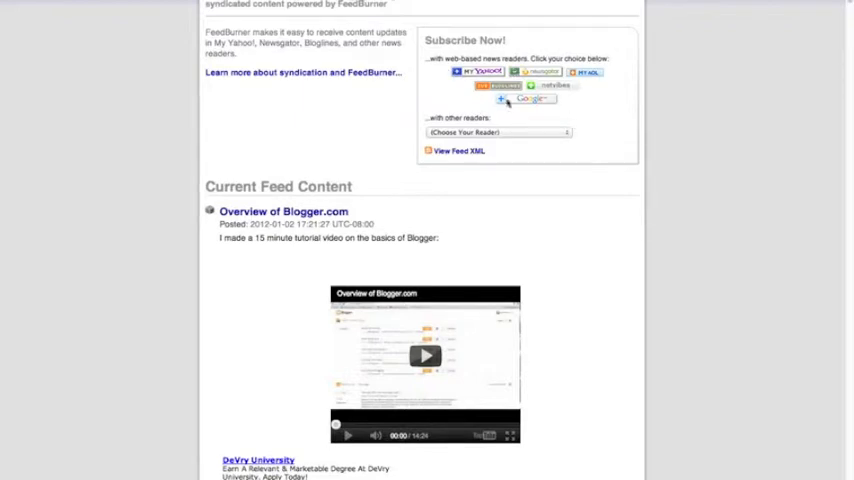
mouse_move(578, 155)
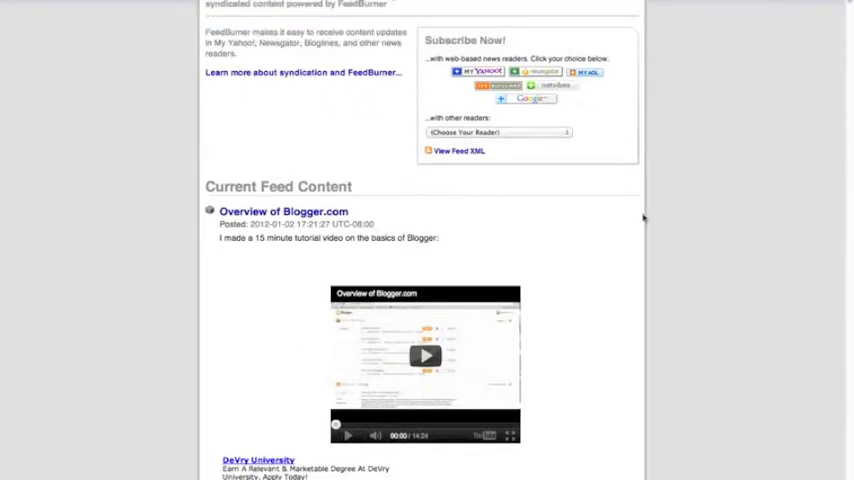
mouse_move(388, 235)
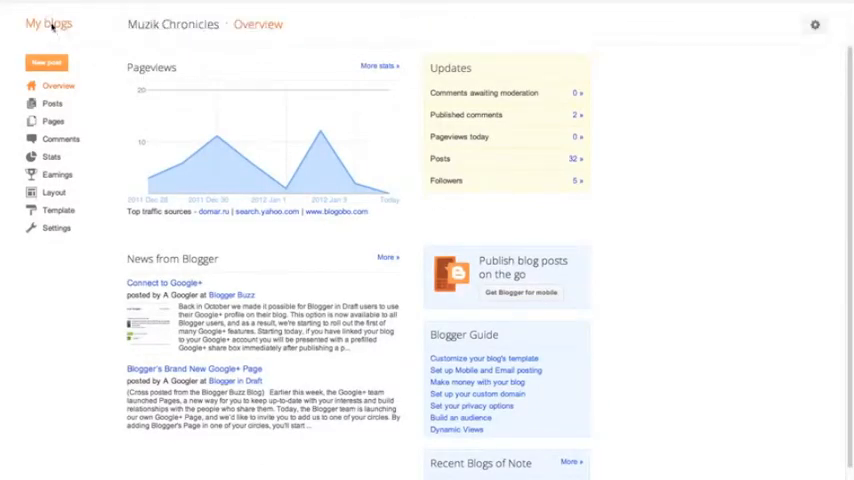
Step: Open the Other settings page for the Non-Techie Blogging blog
click(48, 23)
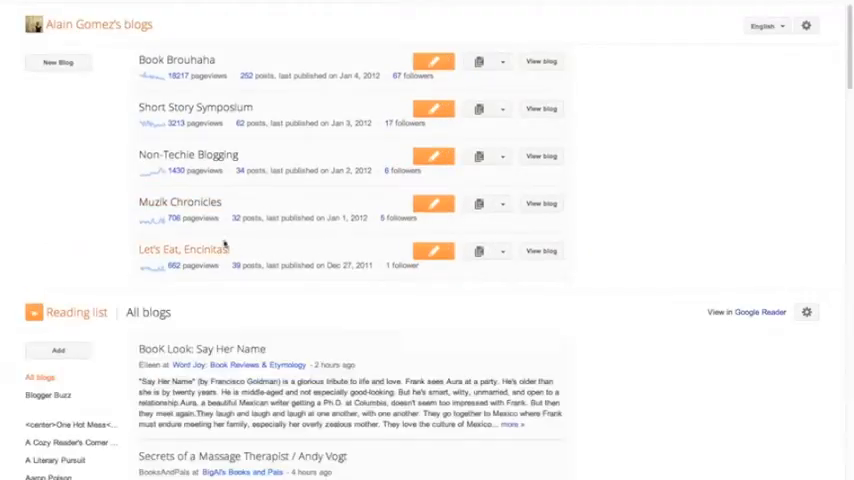
click(502, 158)
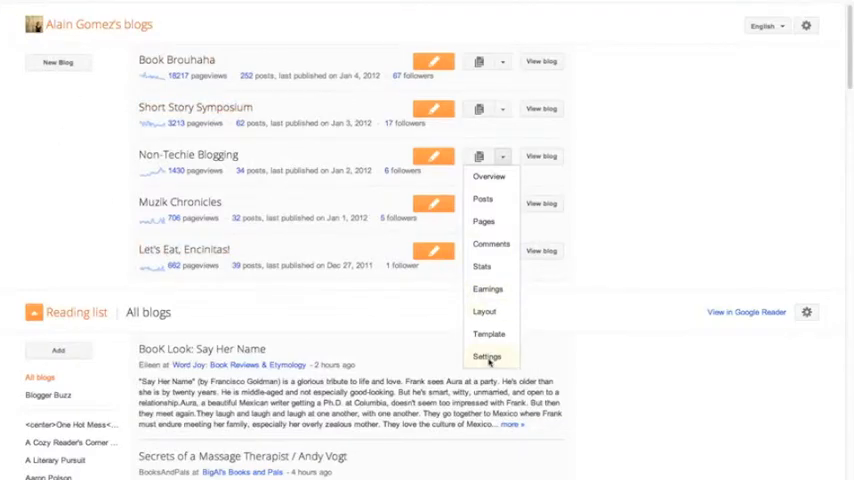
click(488, 357)
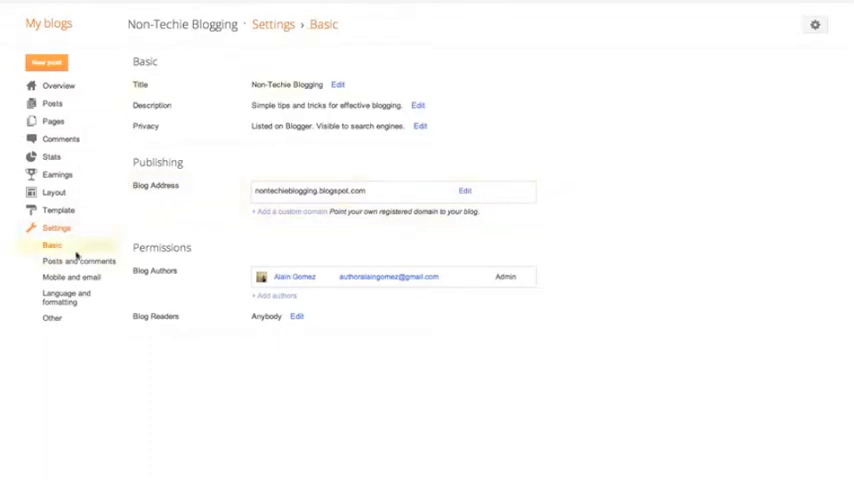
click(52, 318)
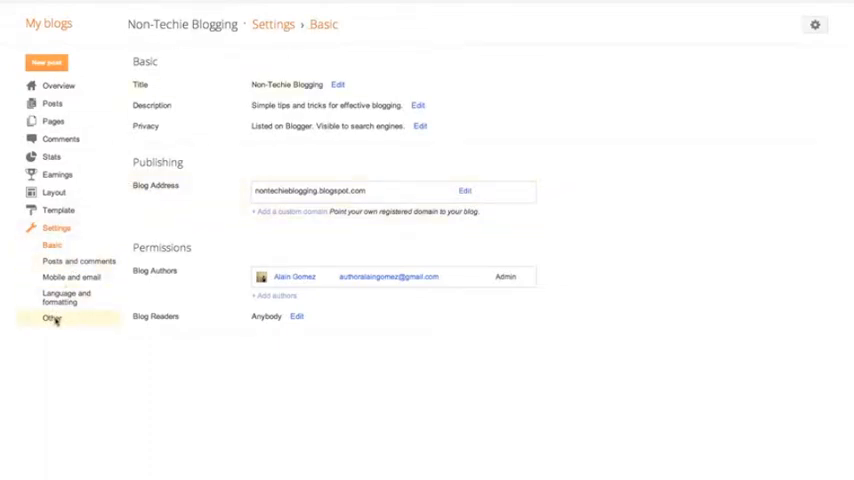
click(51, 318)
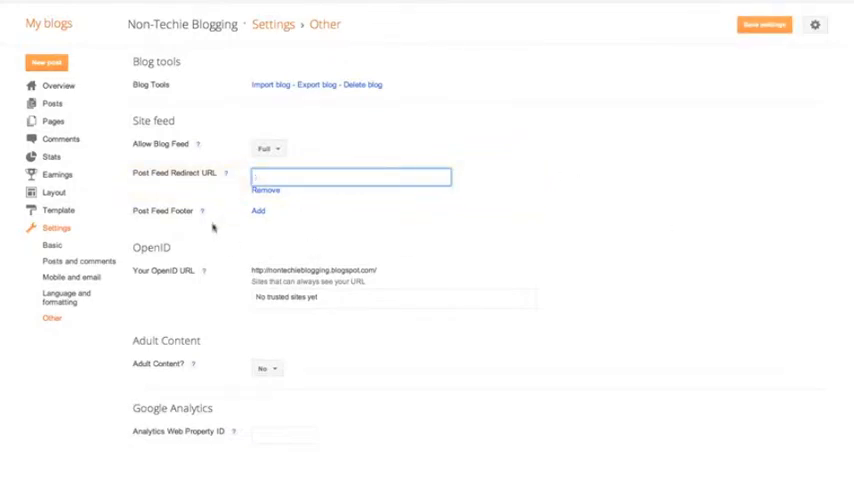
Step: Clear the Post Feed Redirect URL field and save the settings
click(350, 176)
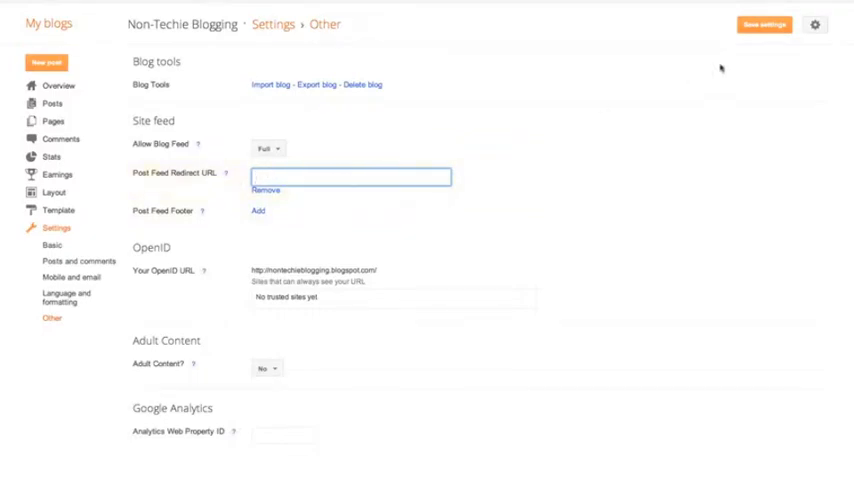
click(764, 24)
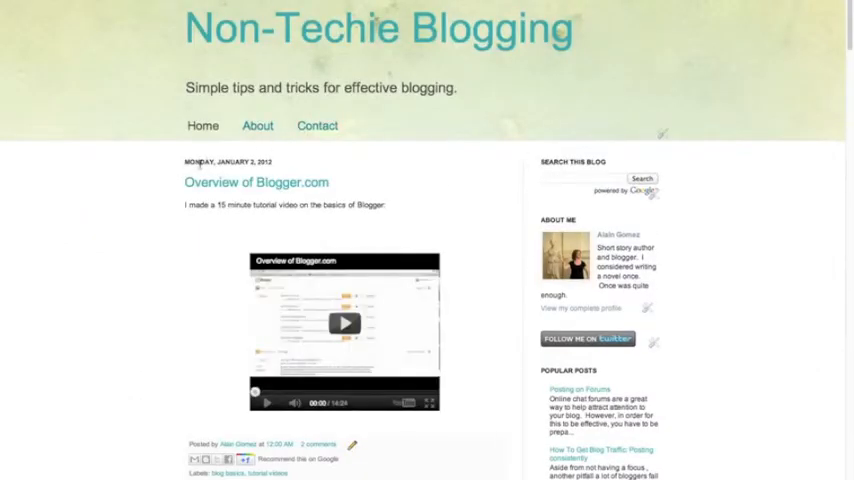
Step: Follow the blog's 'Subscribe to: Posts (Atom)' link at the page bottom
scroll(down, 3)
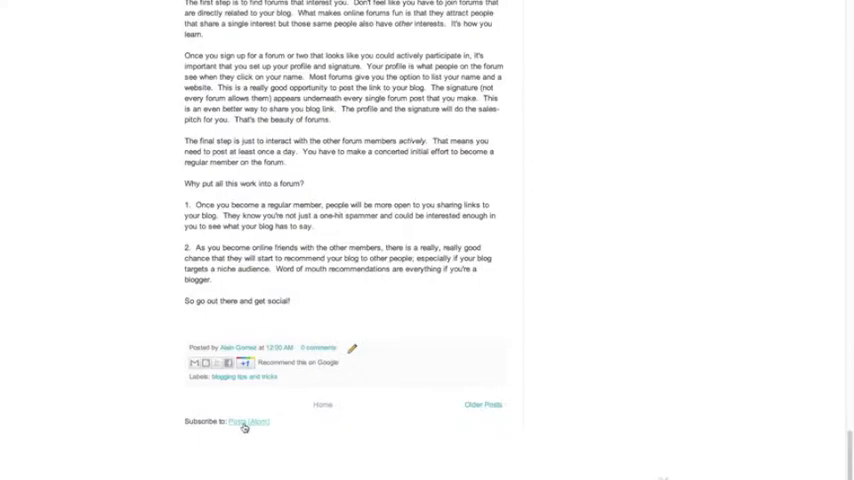
click(249, 421)
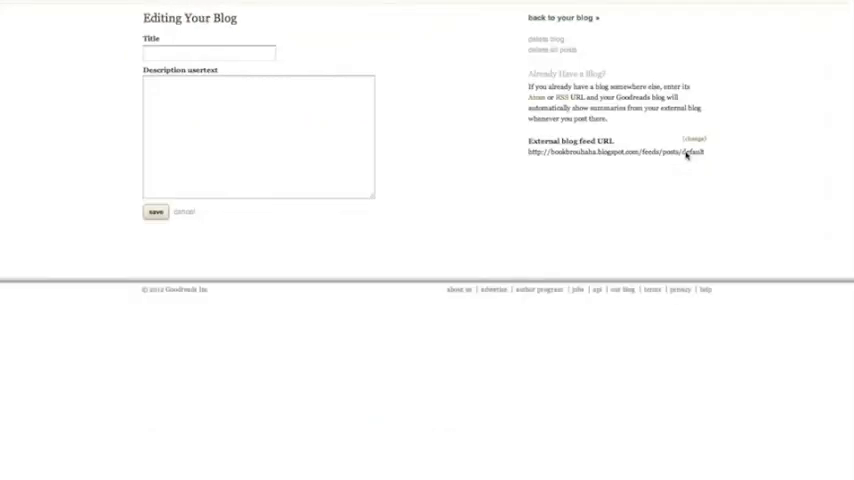
mouse_move(507, 207)
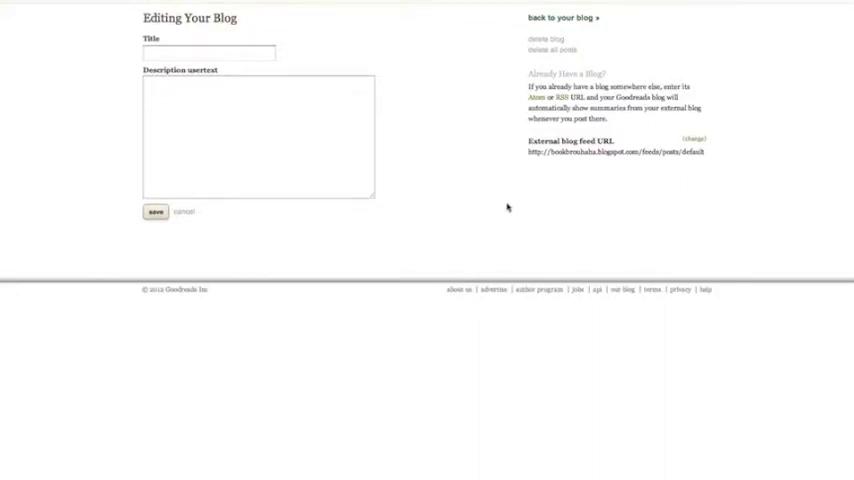
mouse_move(527, 209)
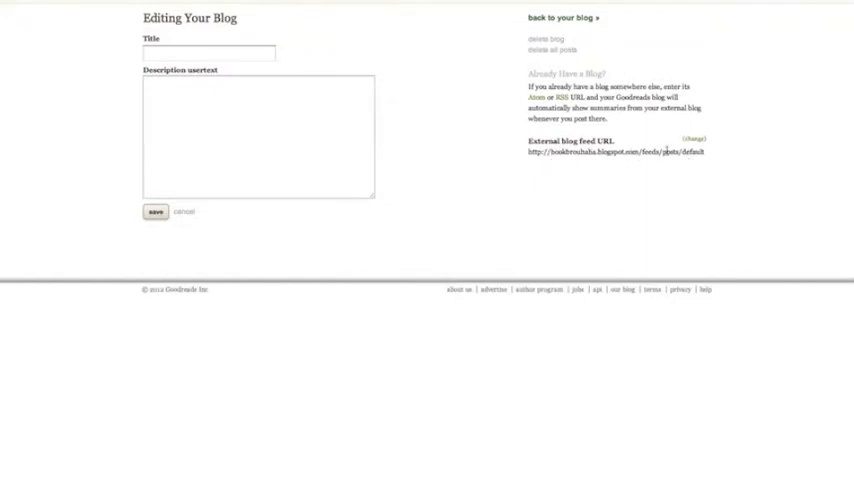
Step: Unlock the External blog feed URL field and select its current address
click(693, 139)
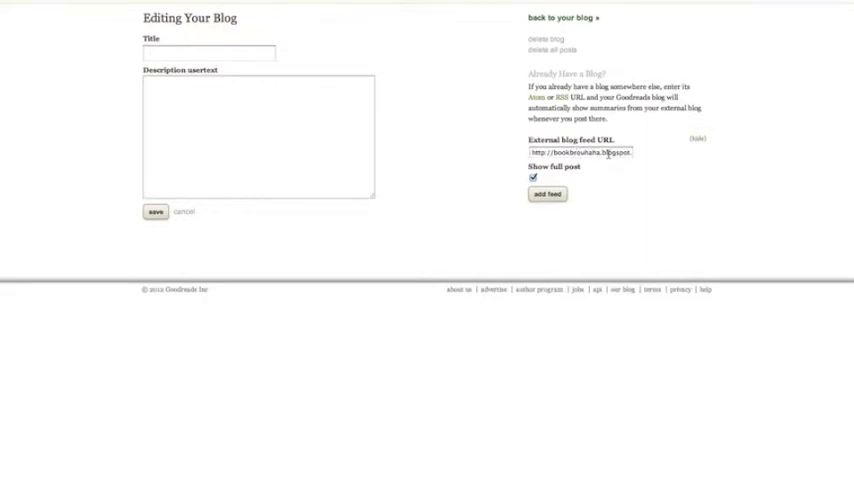
double_click(580, 152)
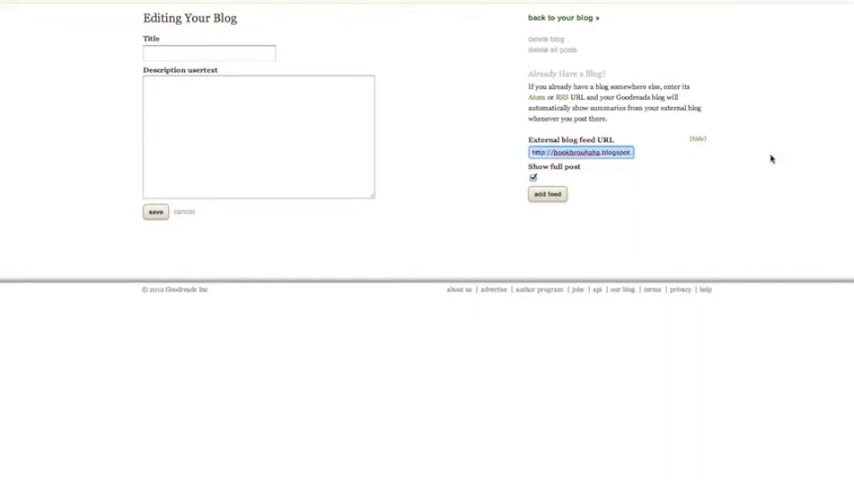
mouse_move(650, 157)
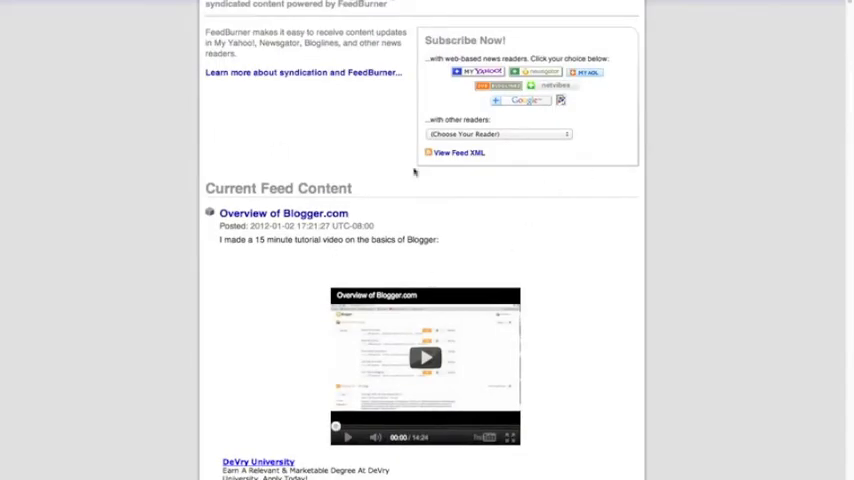
mouse_move(415, 172)
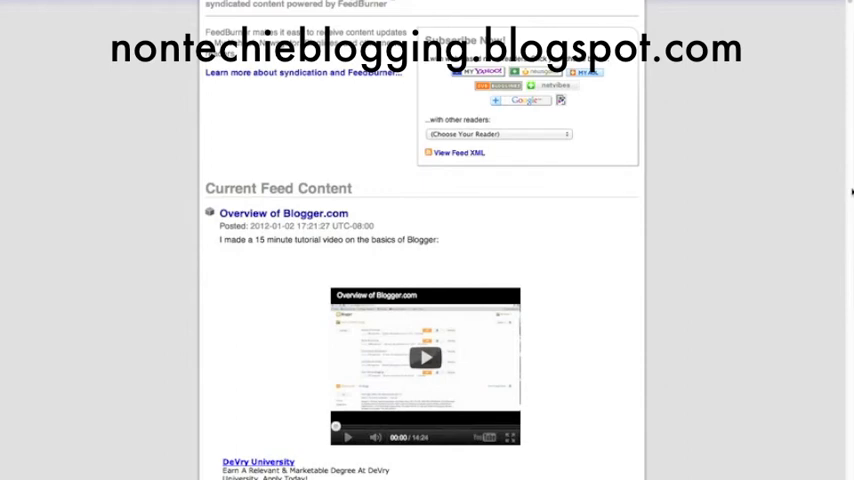
mouse_move(834, 149)
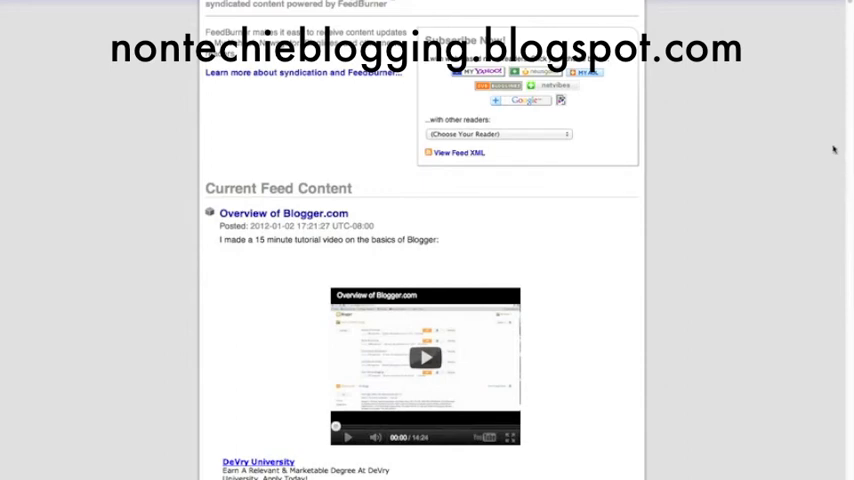